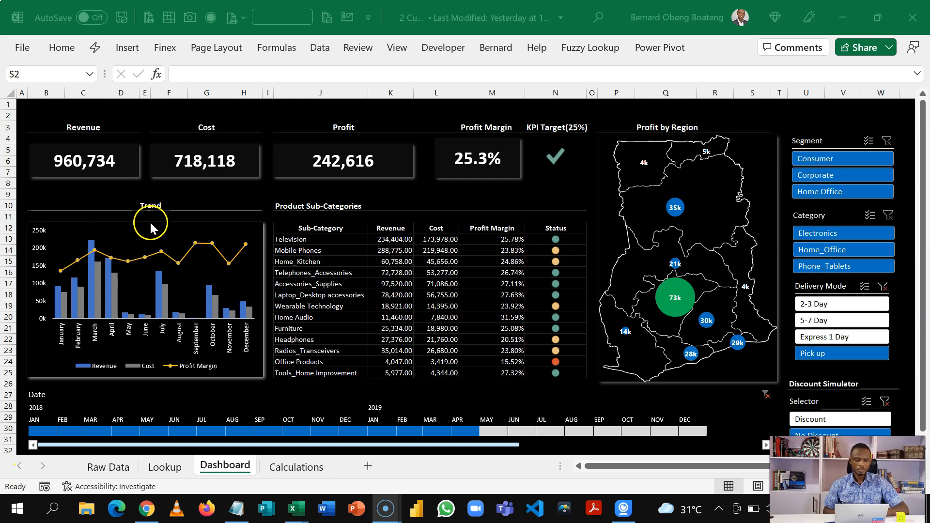
# Step: Filter the dashboard by Delivery Mode in turn: 2-3 Day, 5-7 Day, then Express 1 Day
pyautogui.click(169, 194)
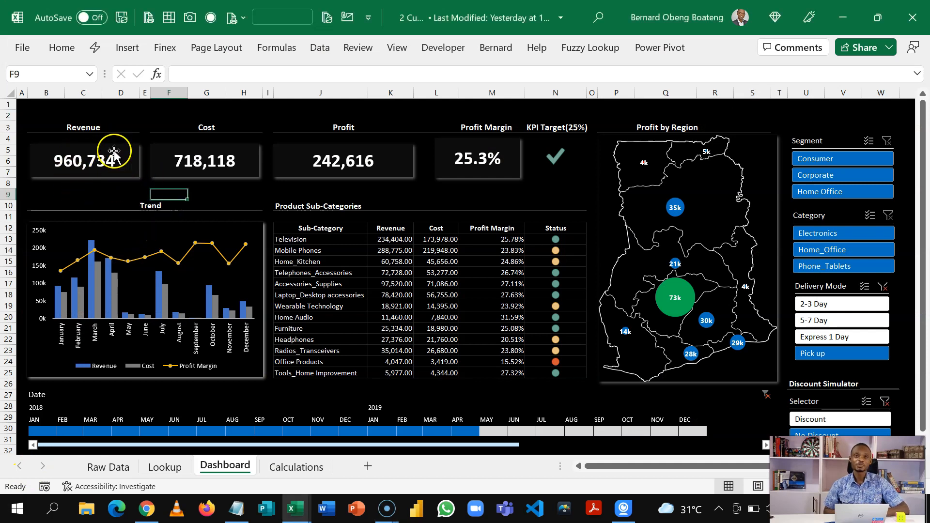
pyautogui.moveTo(355, 145)
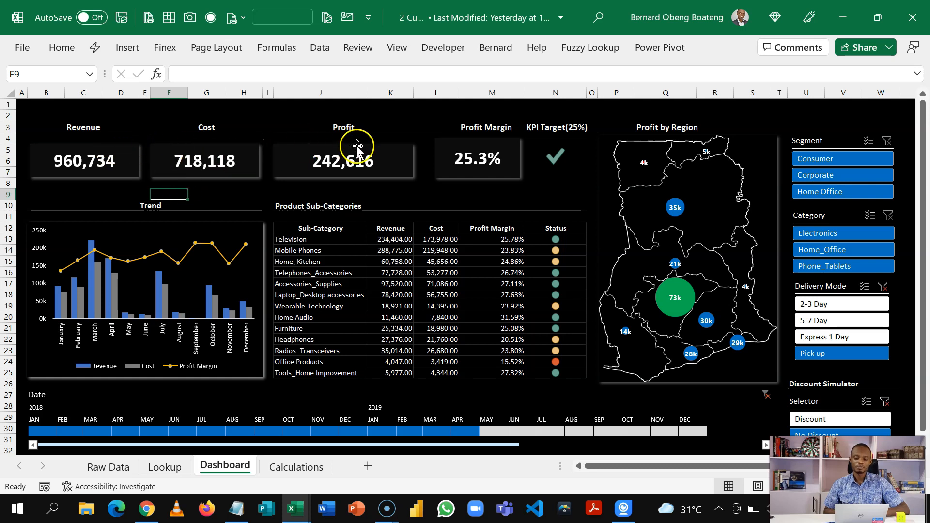
pyautogui.moveTo(440, 158)
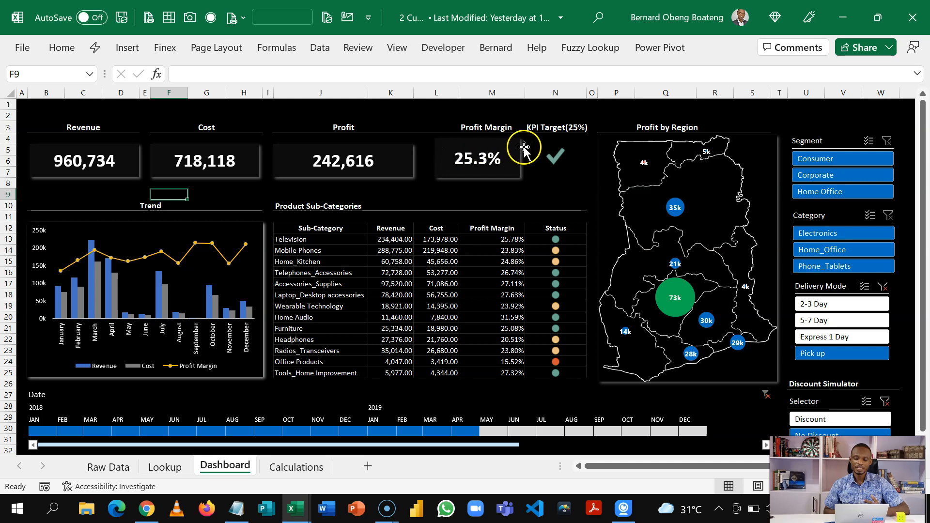
pyautogui.moveTo(561, 163)
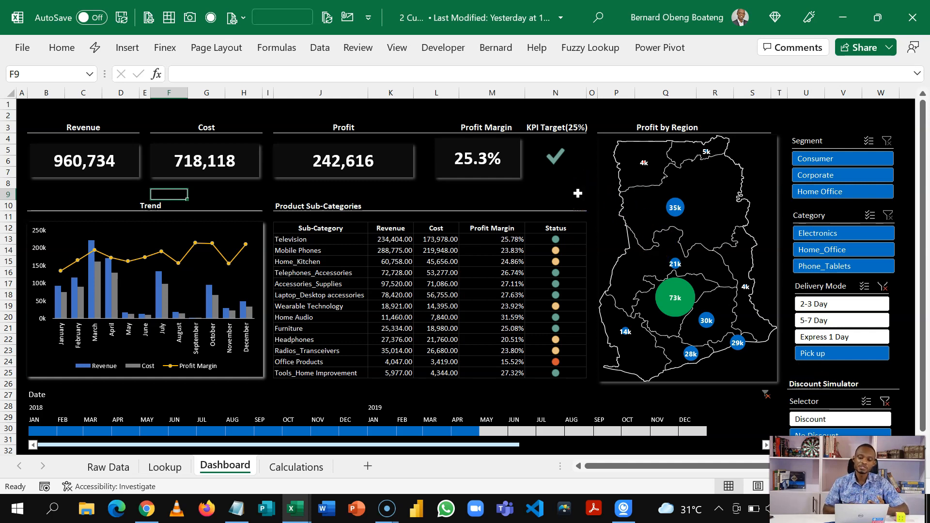
pyautogui.moveTo(568, 178)
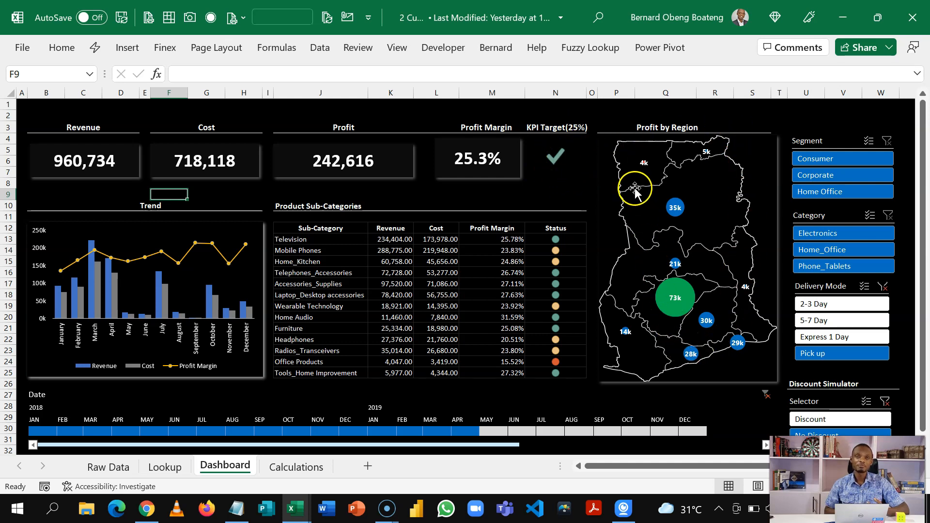
pyautogui.moveTo(625, 155)
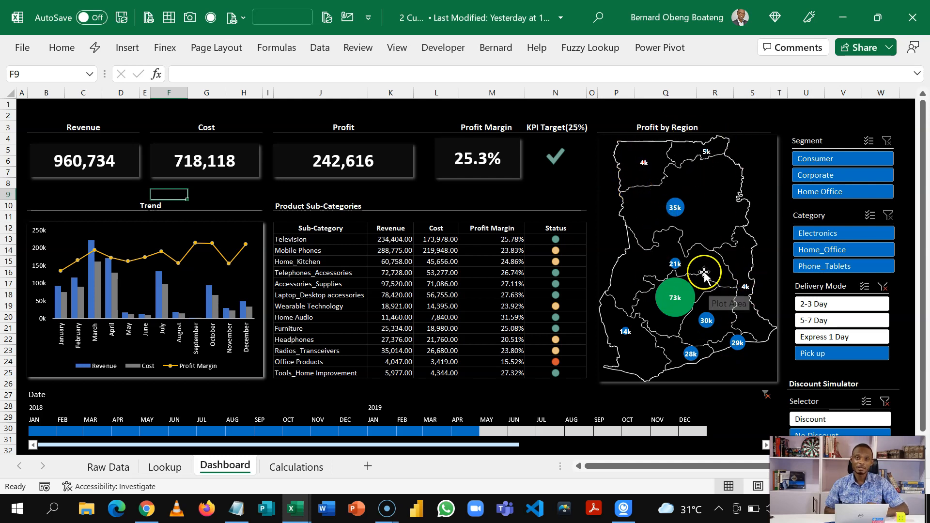
pyautogui.moveTo(643, 228)
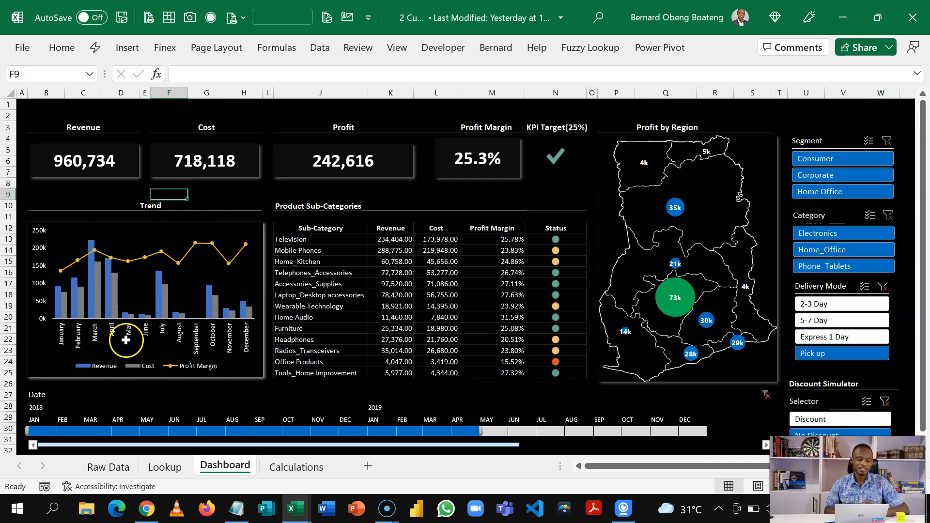
pyautogui.moveTo(143, 370)
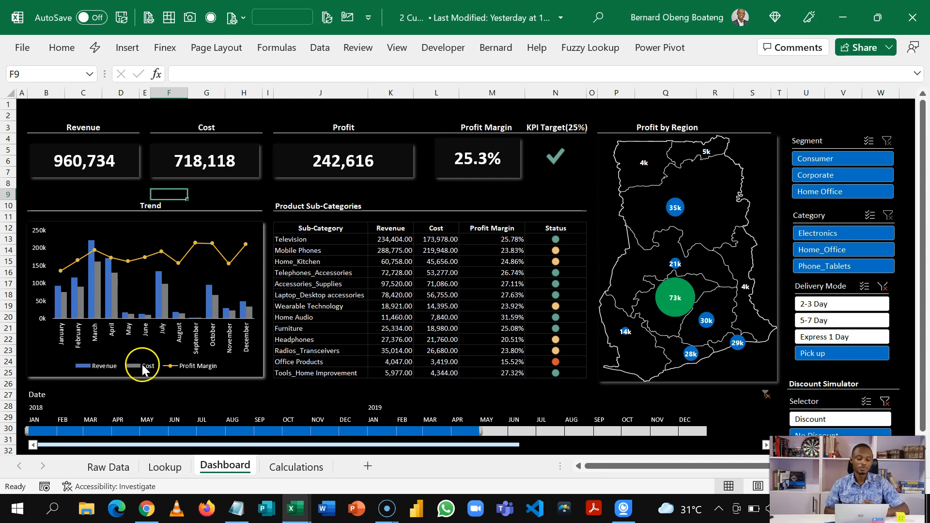
pyautogui.moveTo(173, 367)
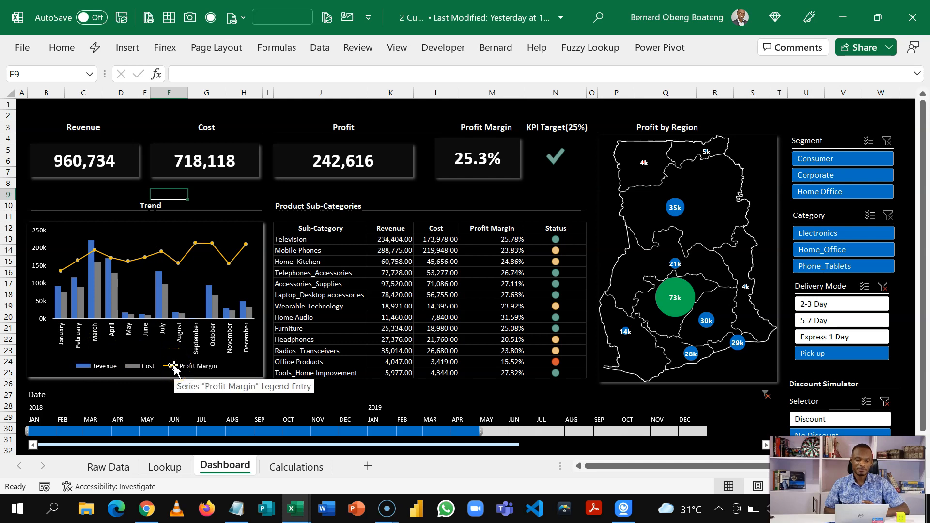
pyautogui.moveTo(332, 232)
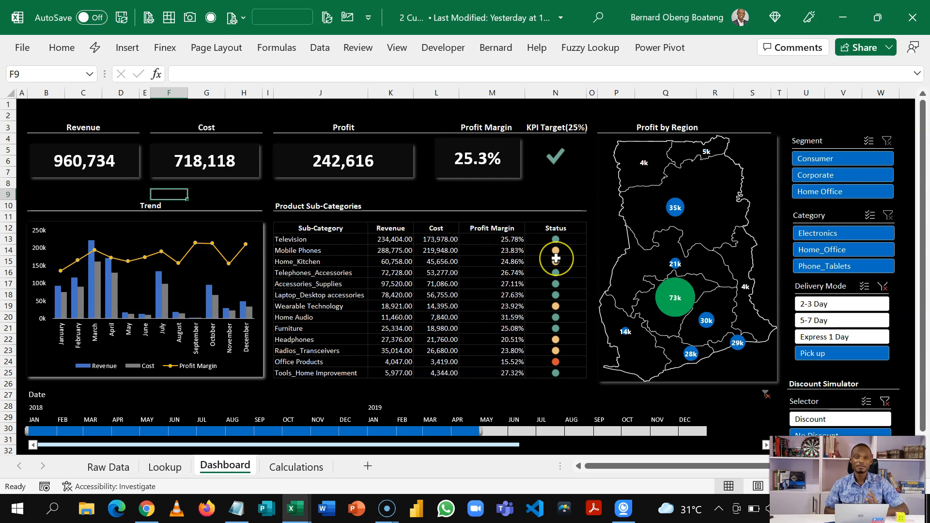
pyautogui.moveTo(549, 236)
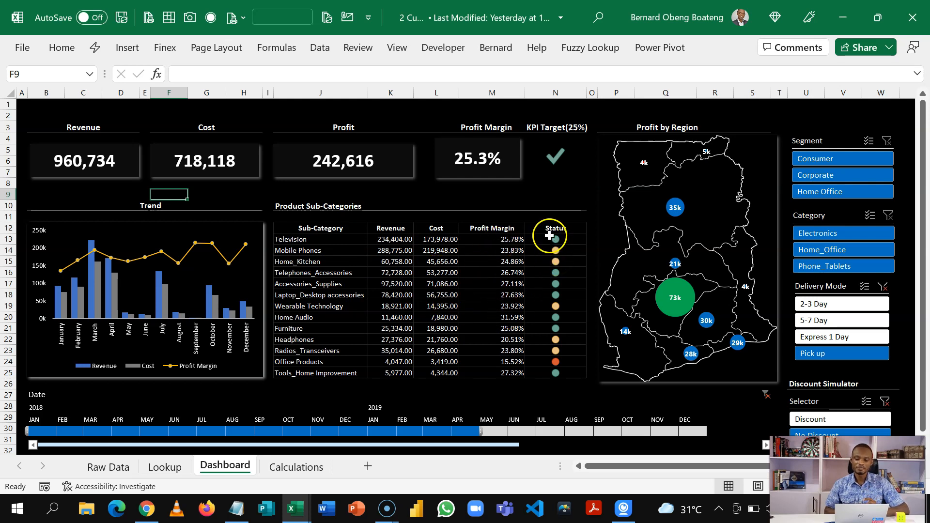
pyautogui.click(555, 240)
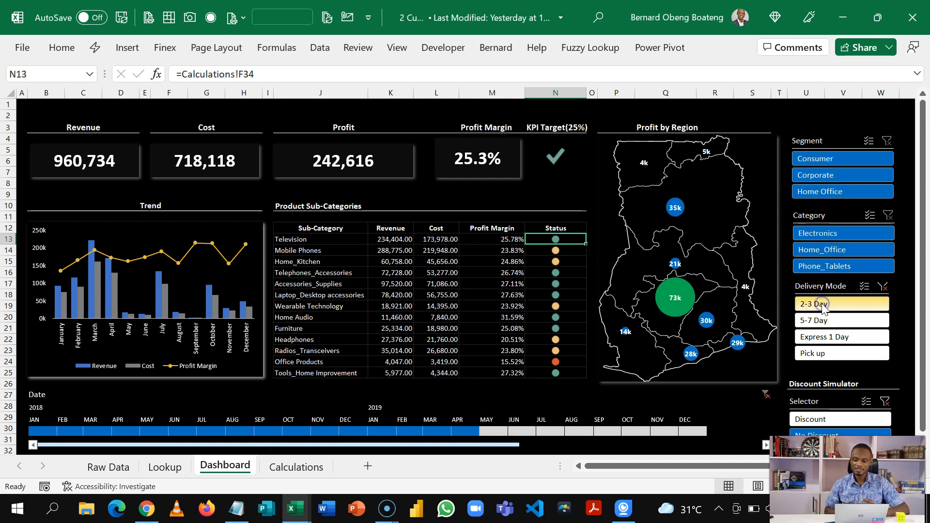
pyautogui.click(815, 321)
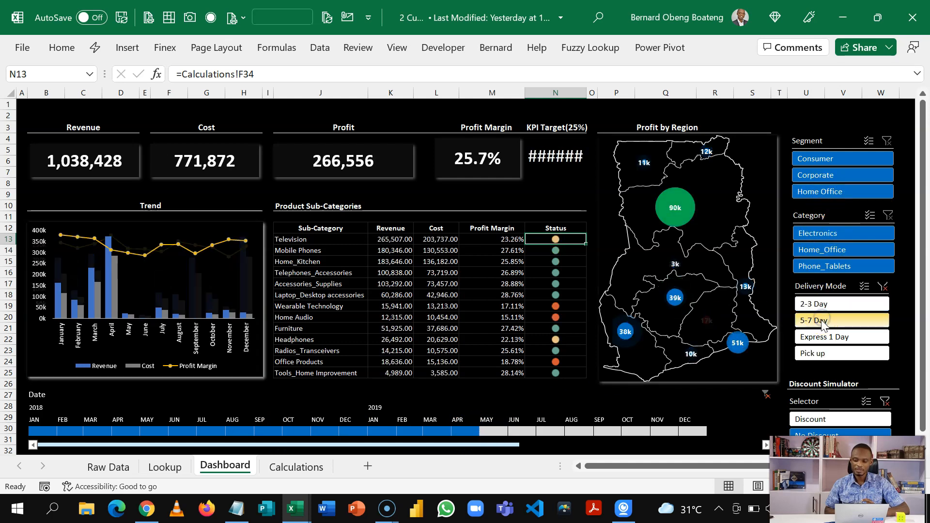
pyautogui.click(823, 336)
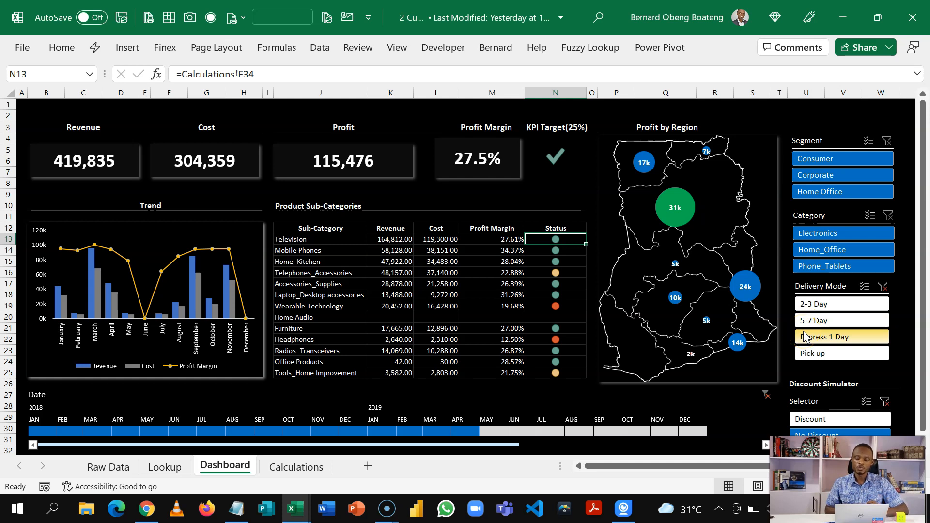
pyautogui.click(841, 337)
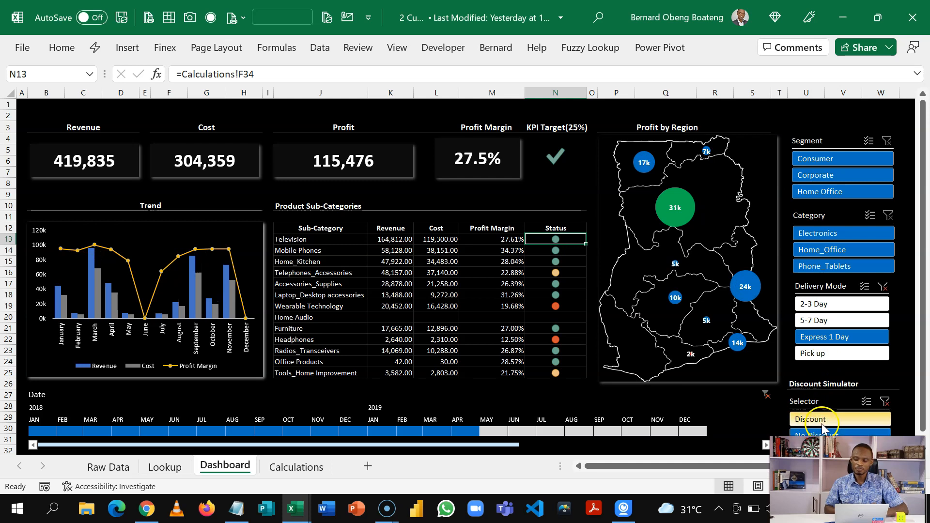
# Step: Apply the Discount scenario in the Discount Simulator slicer, then go to the Raw Data sheet
pyautogui.click(841, 303)
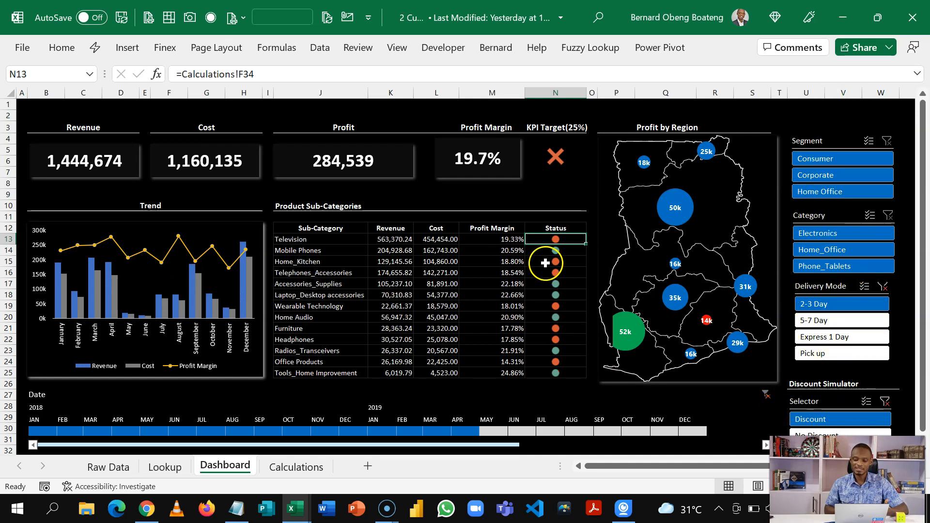
pyautogui.moveTo(448, 279)
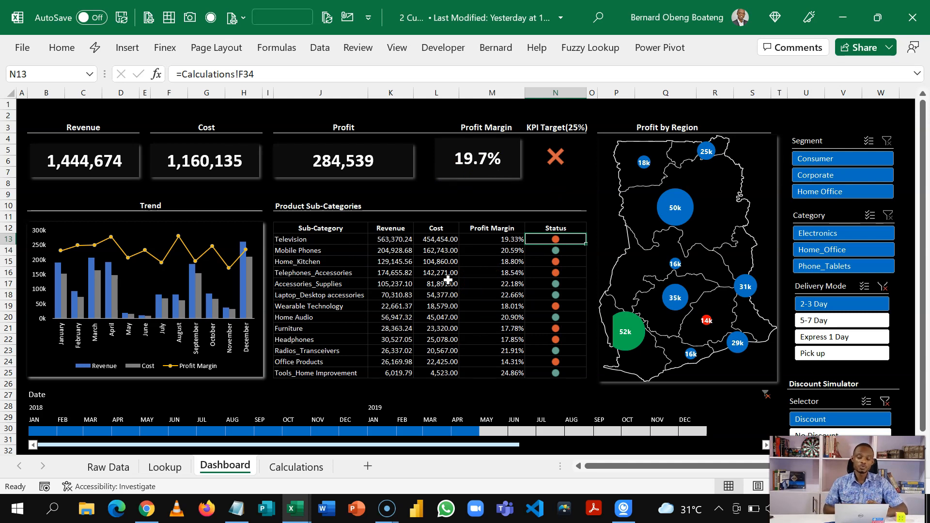
pyautogui.click(108, 467)
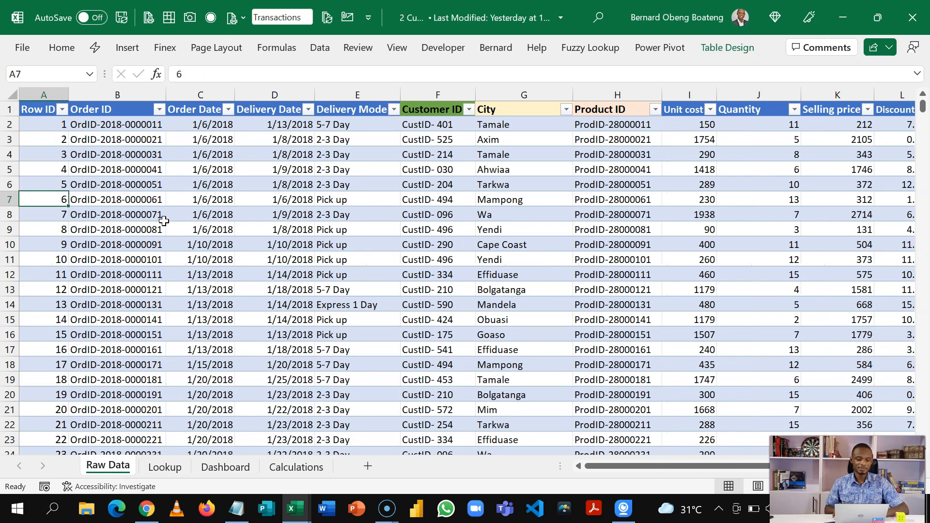
# Step: Inspect the transactions table's Discount column (cell L3 and column L), then move to the Lookup sheet
pyautogui.click(117, 108)
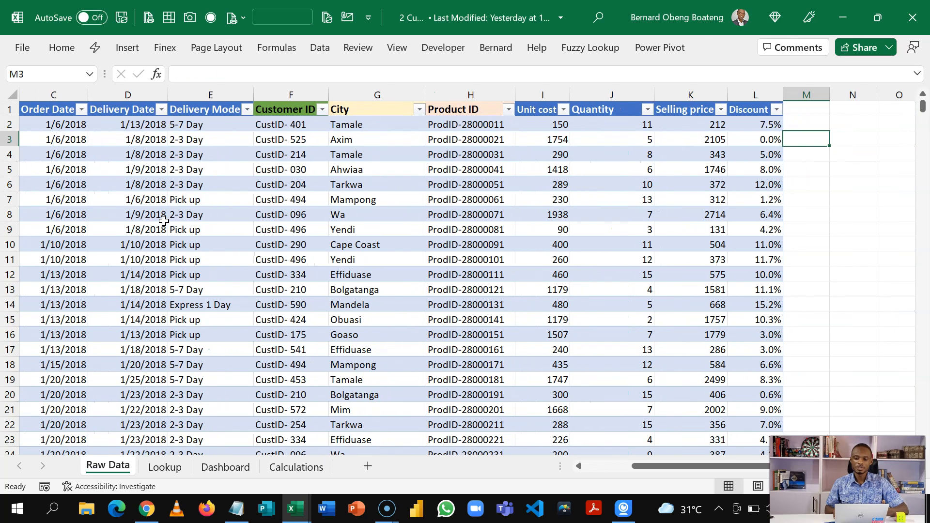
pyautogui.click(755, 138)
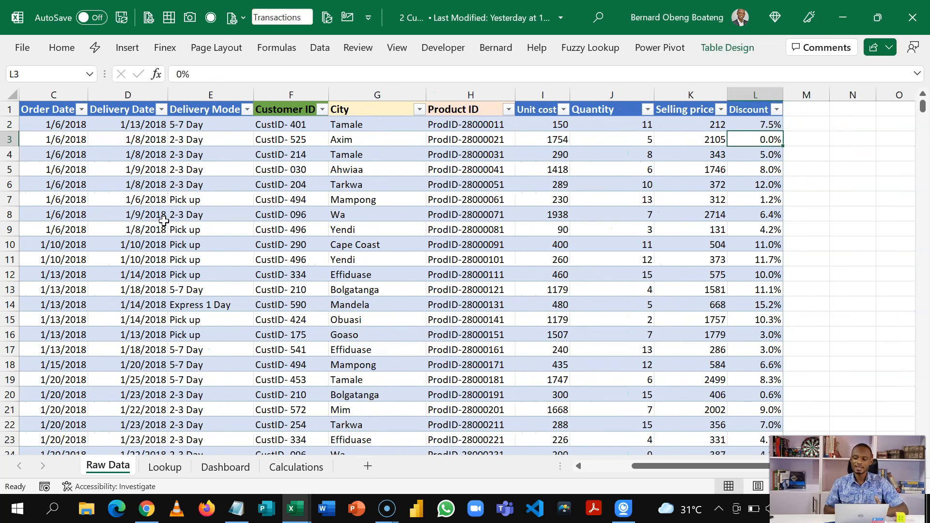
pyautogui.click(755, 94)
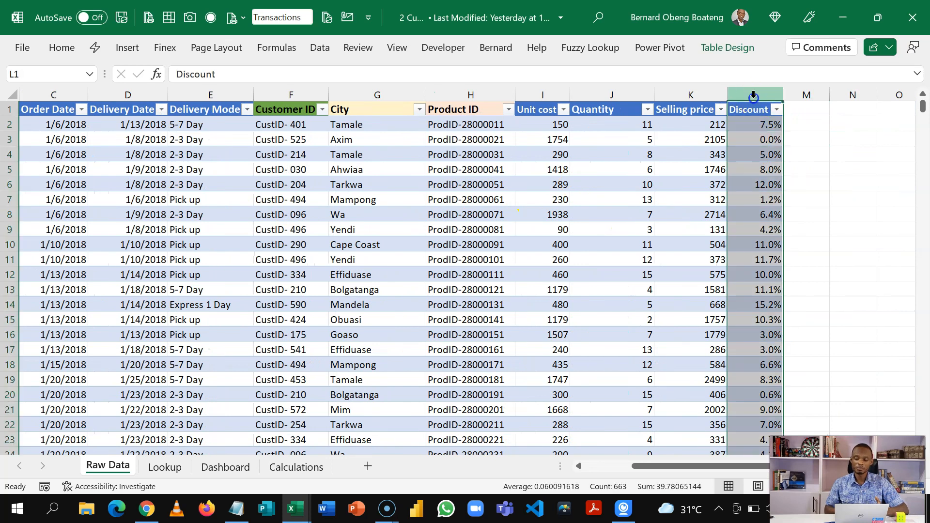
pyautogui.click(466, 244)
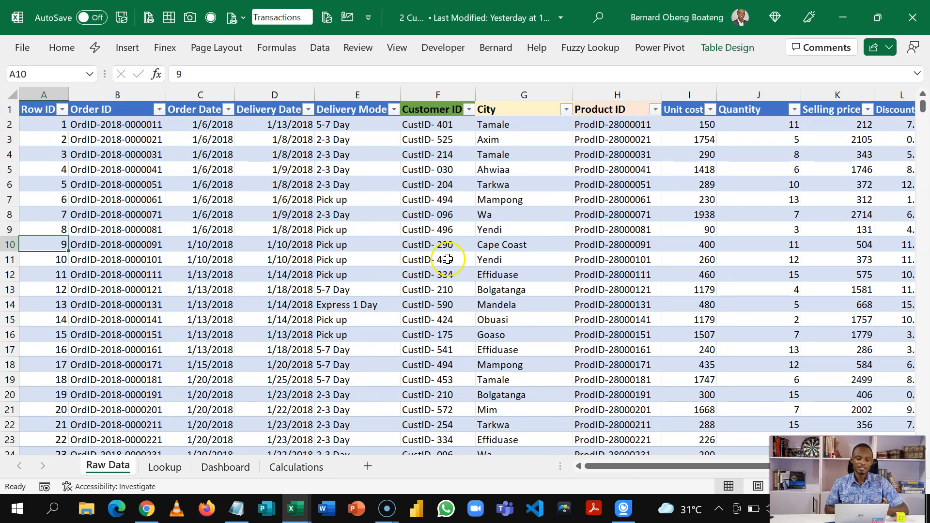
pyautogui.click(164, 467)
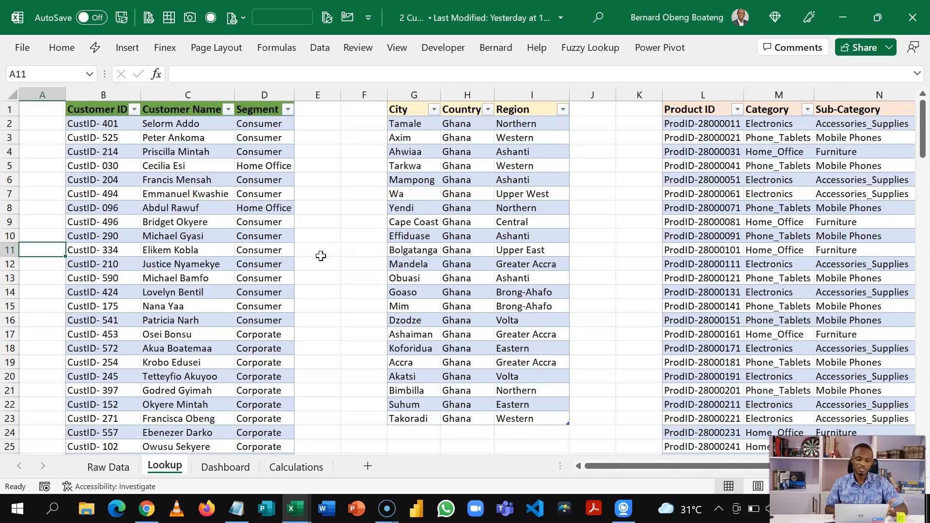
# Step: Review the Selector table's Discount/No Discount options in Q2, then move to the Calculations sheet
pyautogui.click(186, 207)
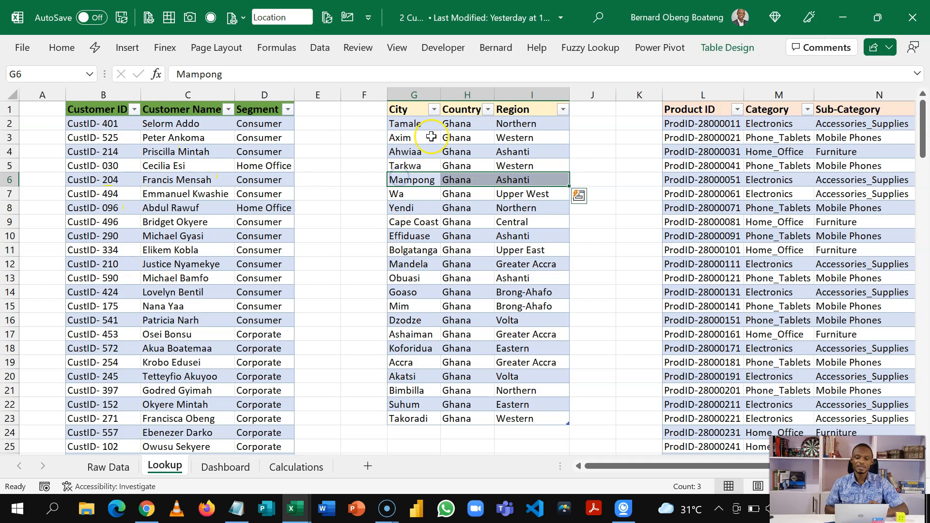
pyautogui.click(779, 166)
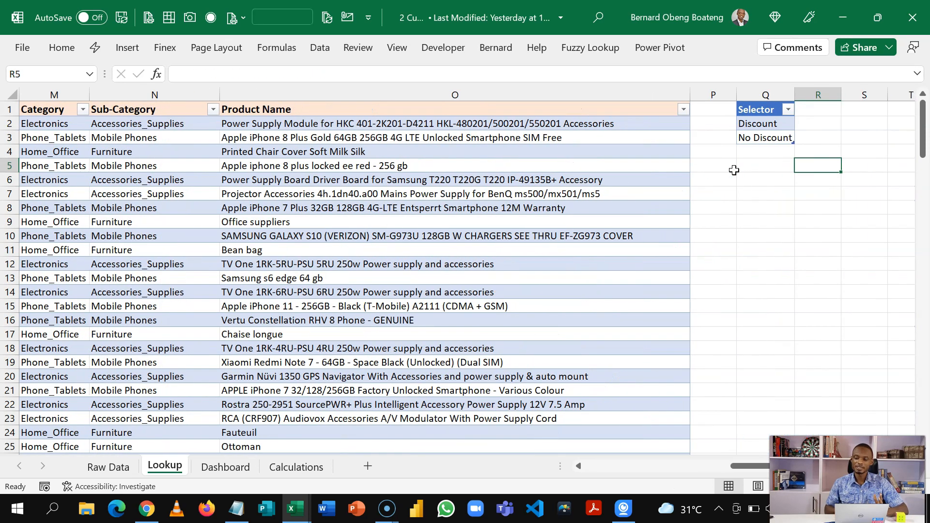
pyautogui.click(764, 123)
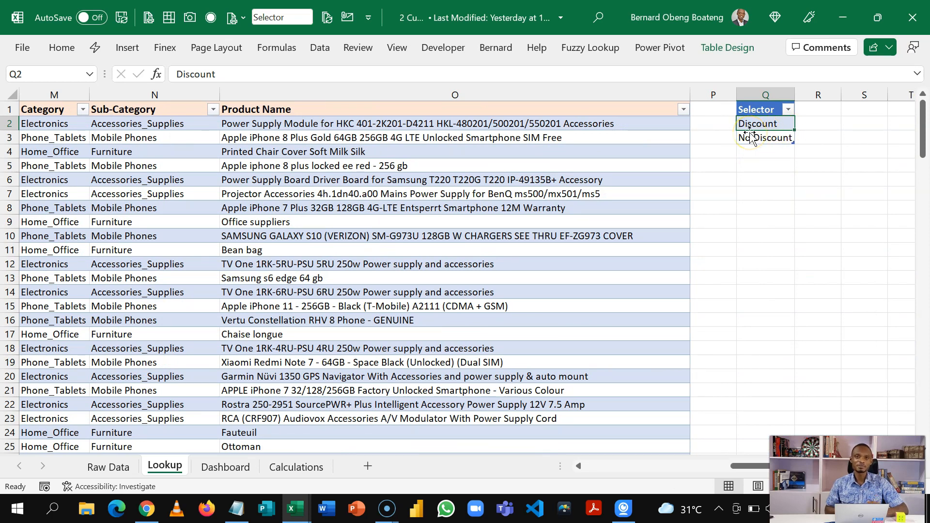
pyautogui.click(295, 467)
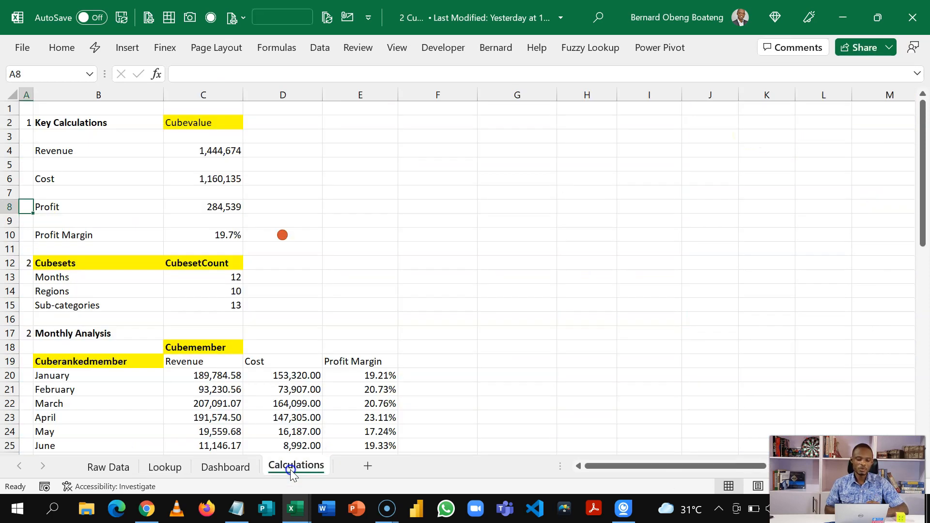
pyautogui.click(203, 248)
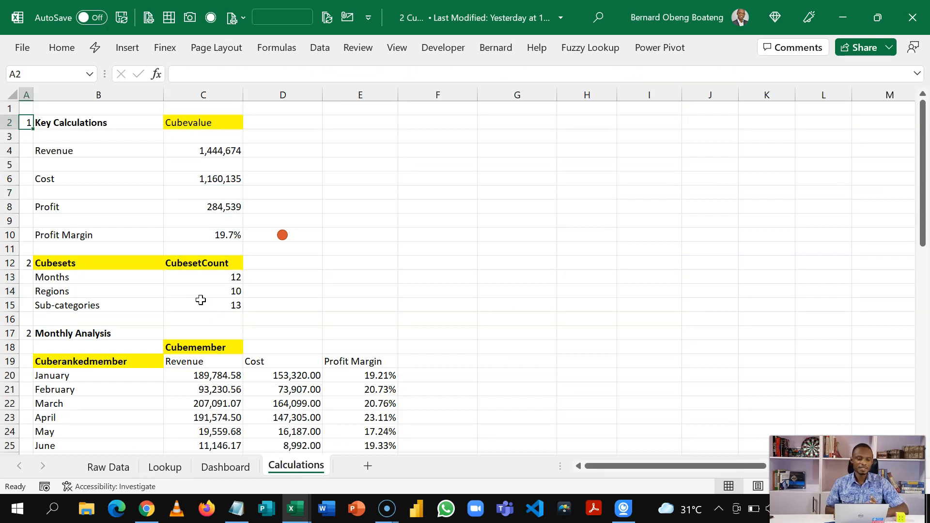
pyautogui.click(26, 137)
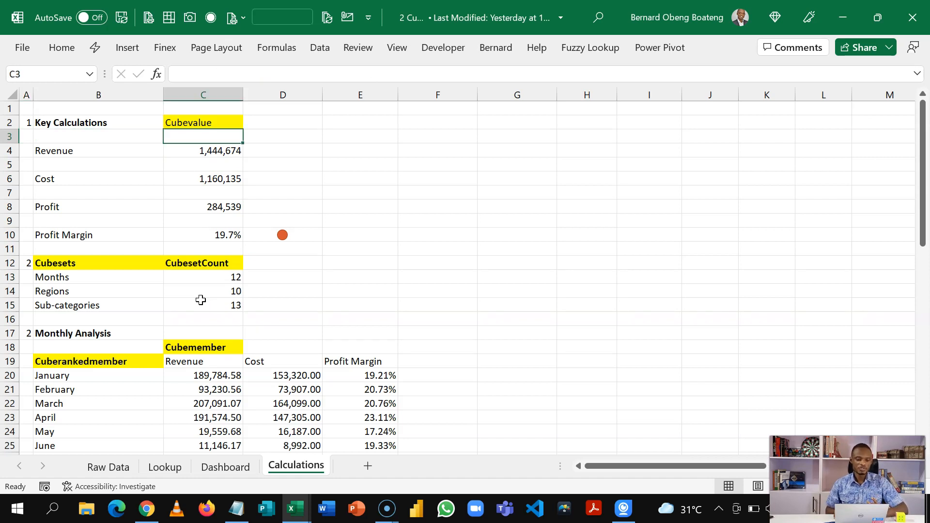
pyautogui.click(202, 122)
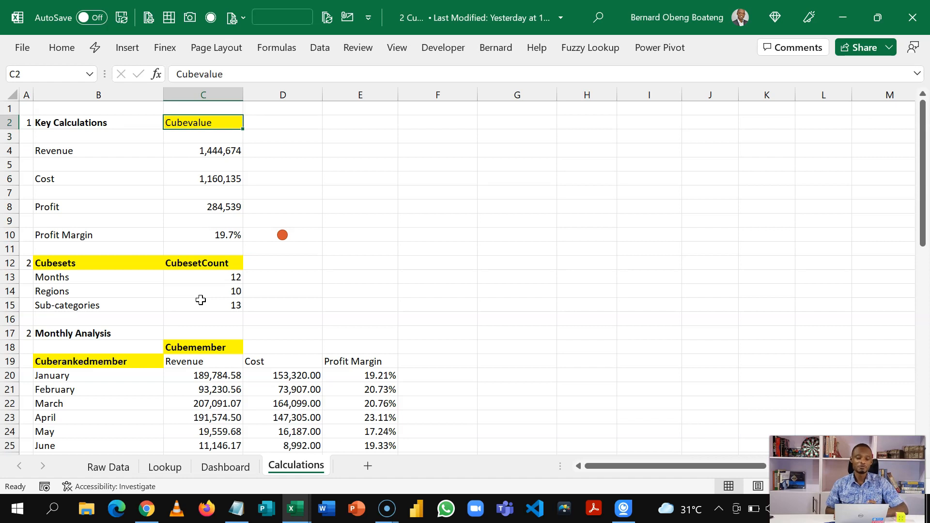
pyautogui.click(202, 150)
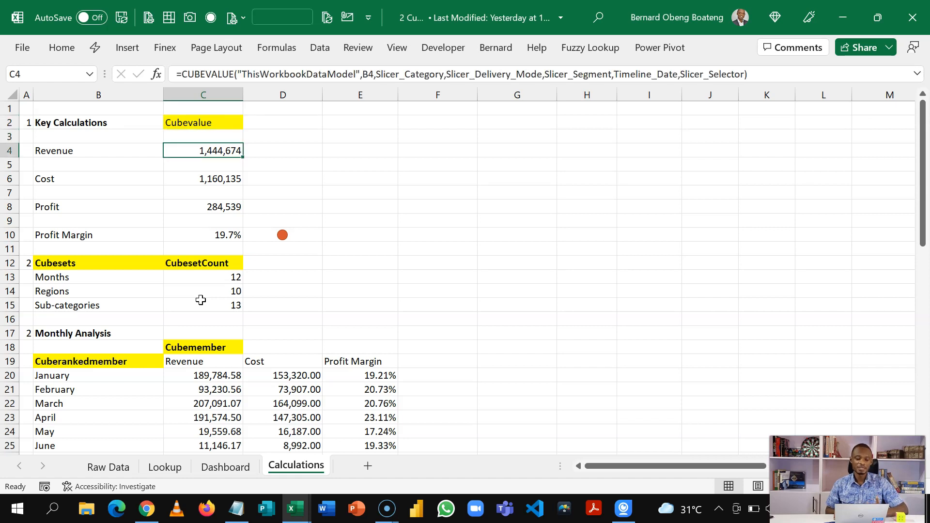
pyautogui.click(203, 206)
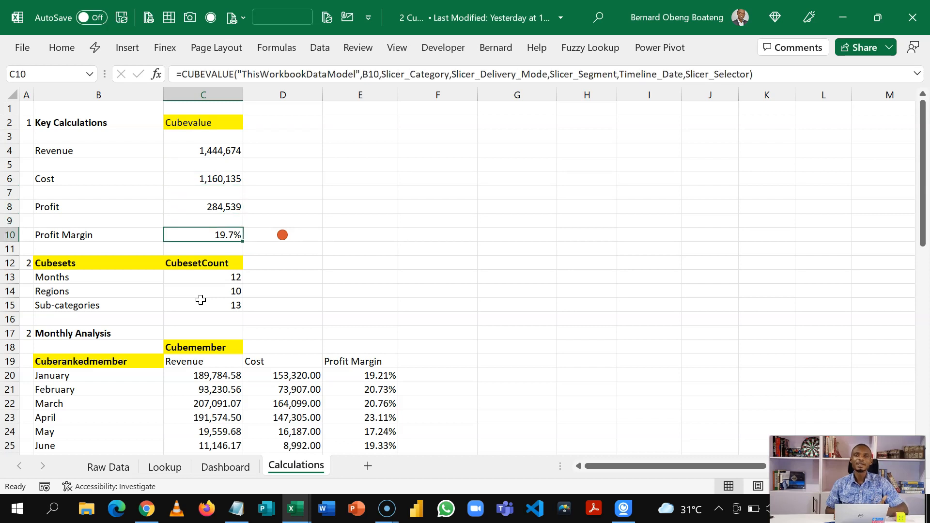
pyautogui.click(26, 291)
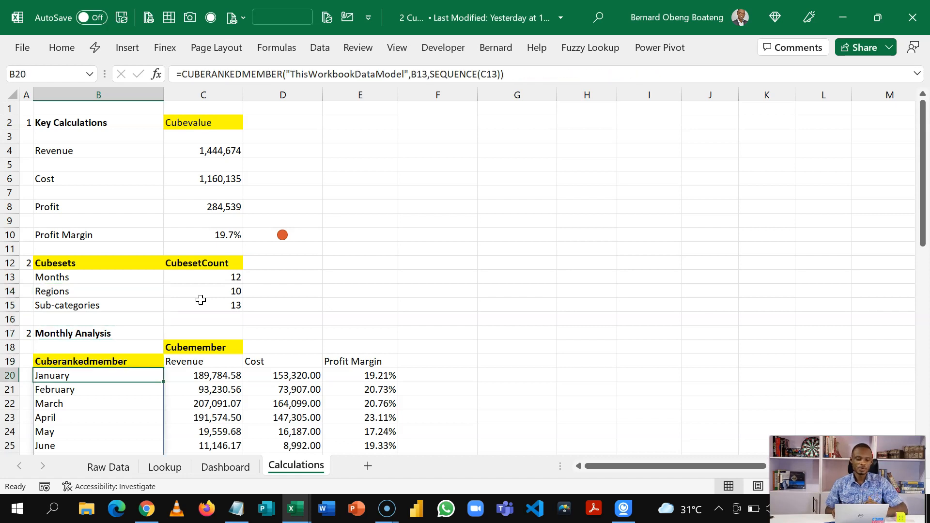
# Step: Inspect the monthly CUBEVALUE table: July, February's revenue, the Cost header and May's cost formulas
pyautogui.scroll(-3)
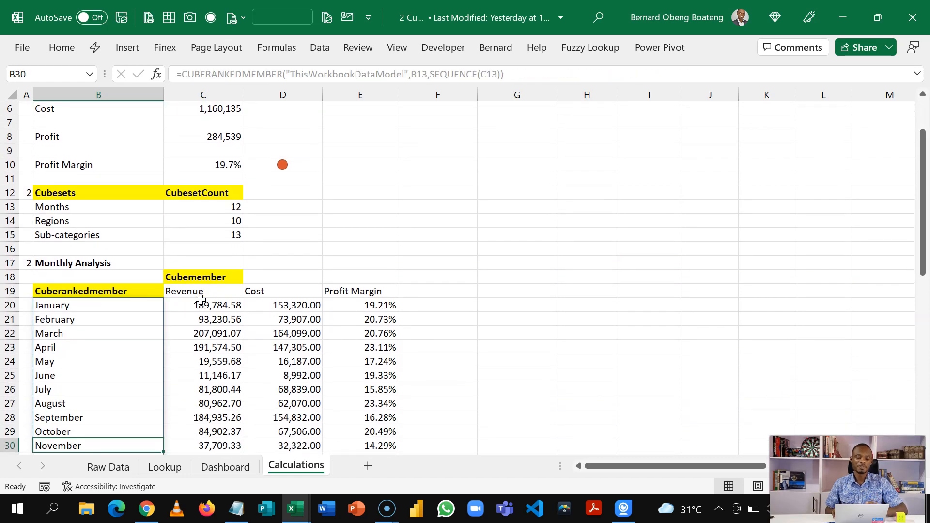
pyautogui.click(98, 389)
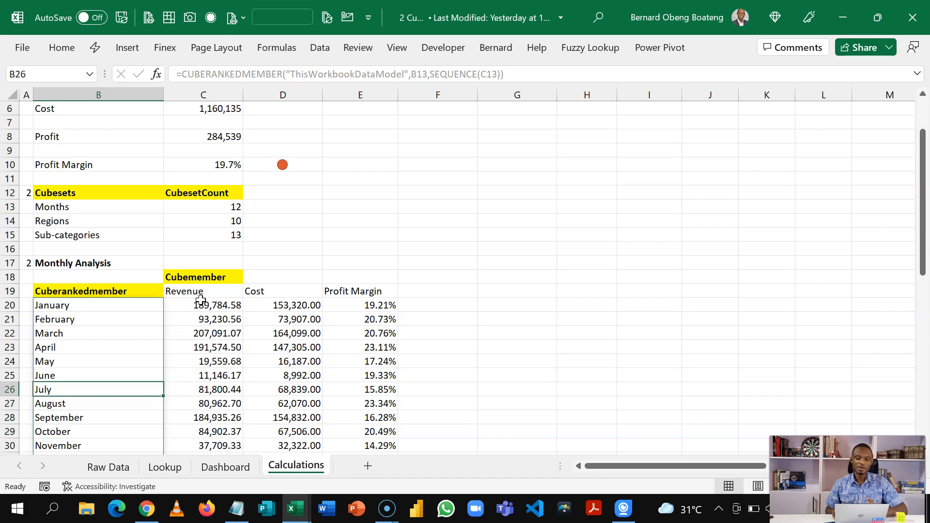
pyautogui.click(98, 319)
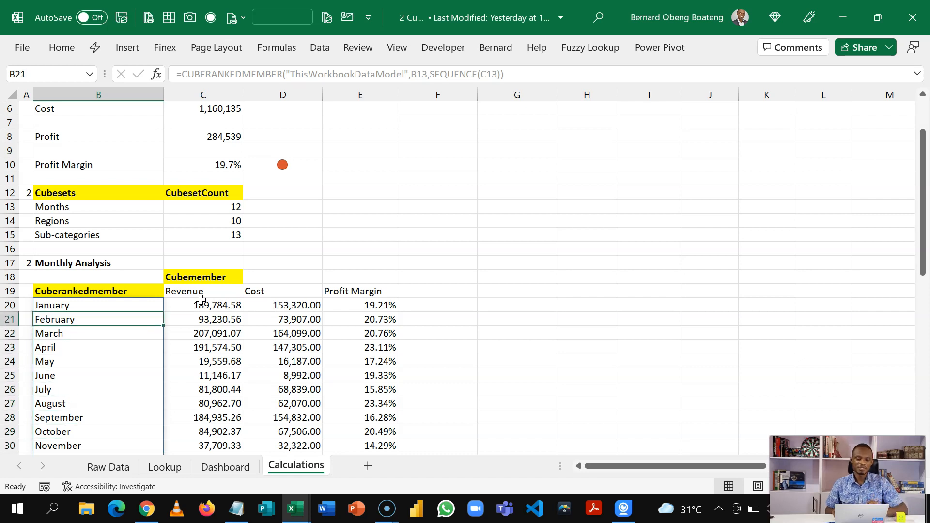
pyautogui.click(203, 319)
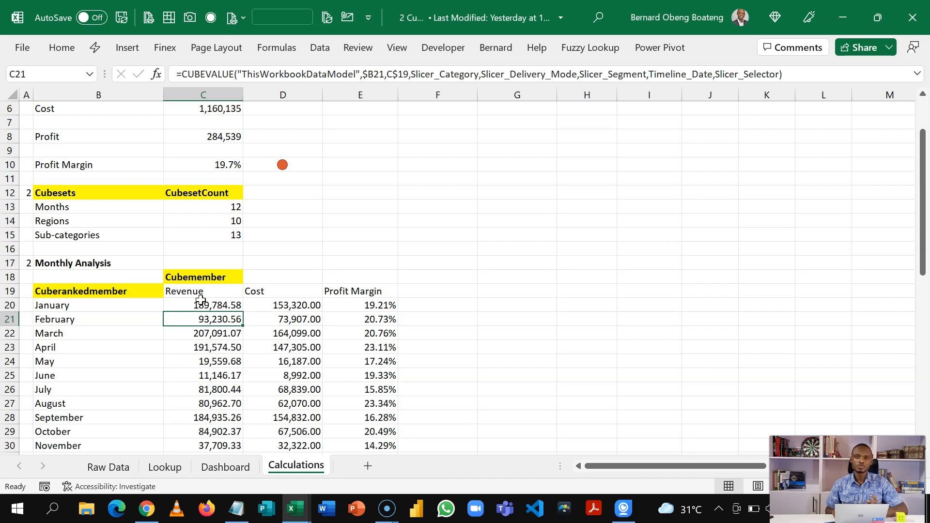
pyautogui.click(282, 291)
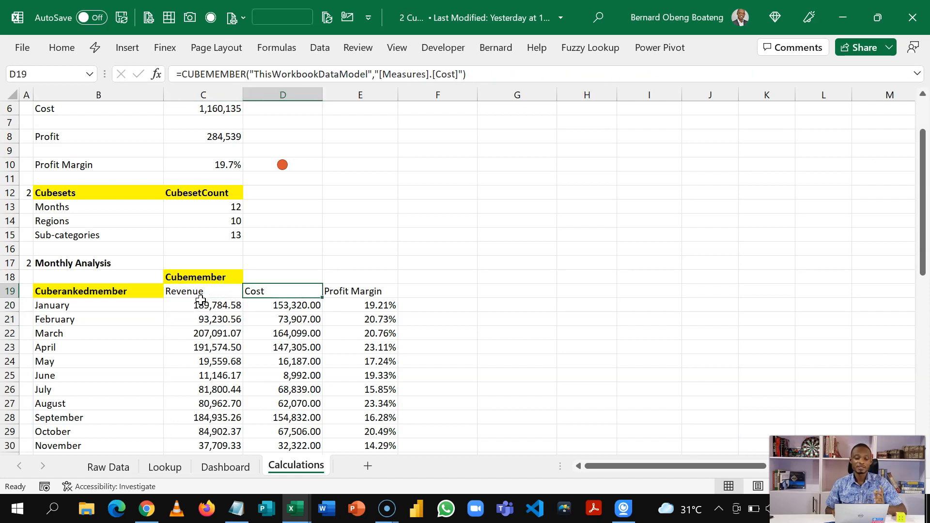
pyautogui.click(282, 362)
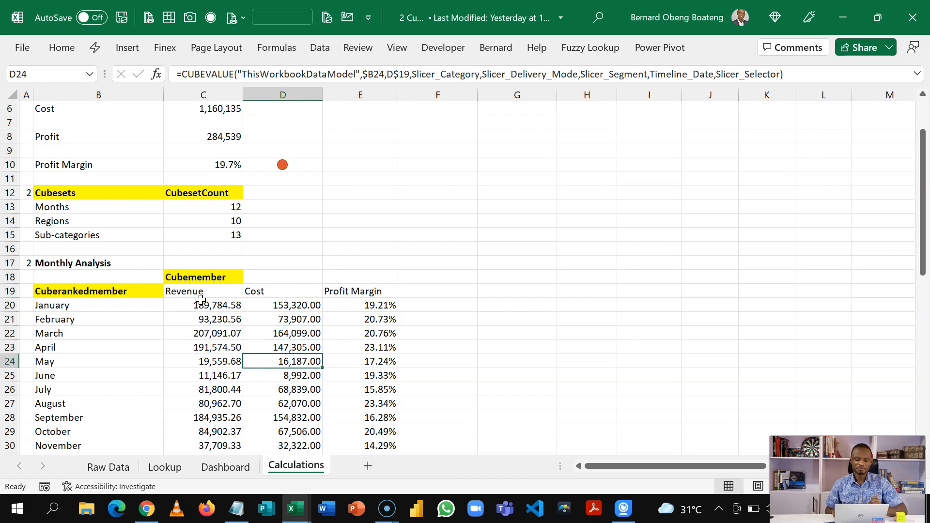
# Step: Inspect the sub-category cost and Furniture KPI status formulas and region profit section, then return to the Dashboard
pyautogui.scroll(-3)
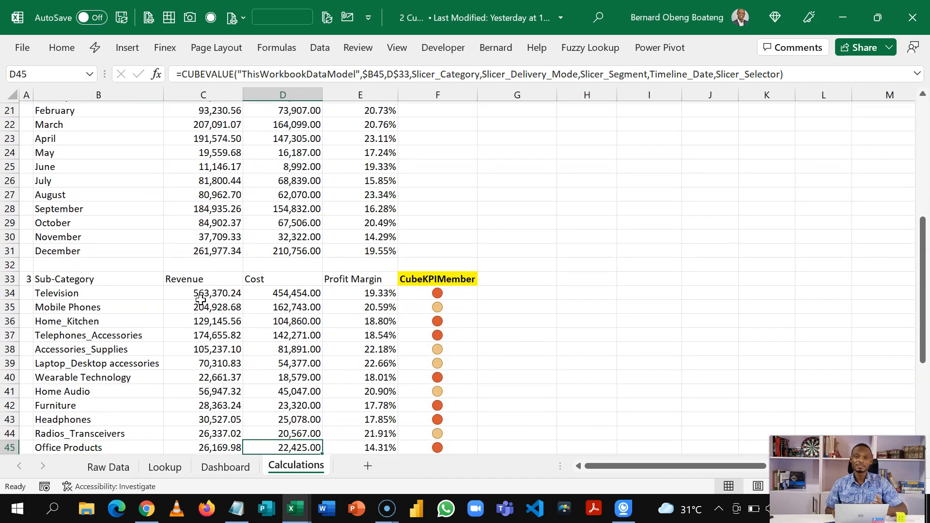
pyautogui.scroll(-3)
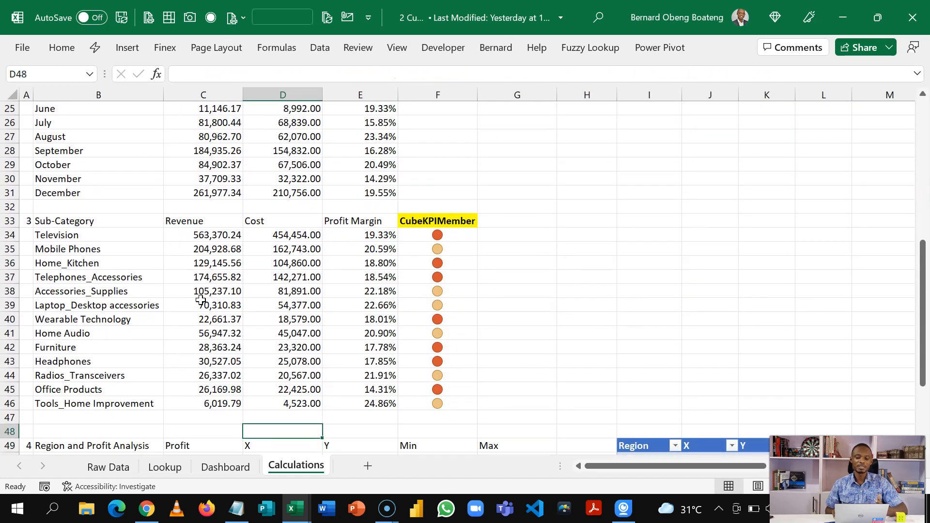
pyautogui.click(282, 403)
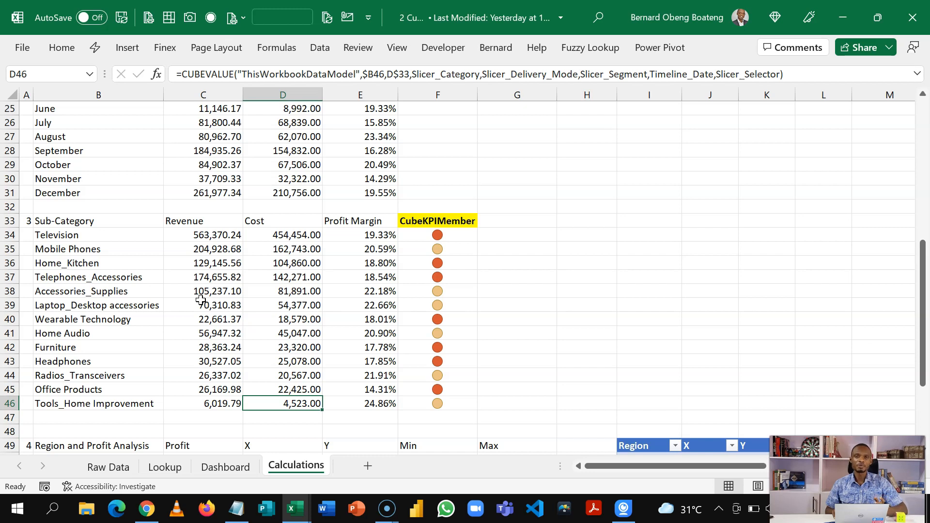
pyautogui.click(438, 403)
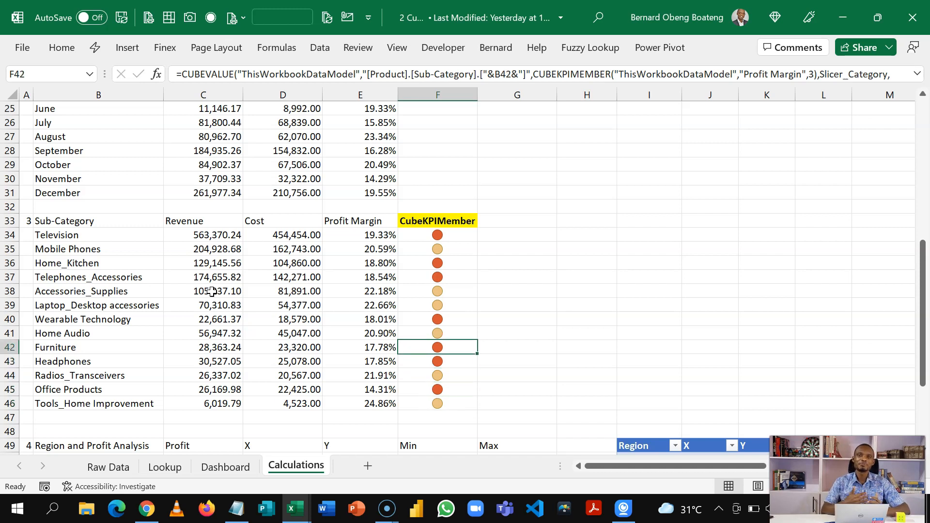
pyautogui.click(437, 417)
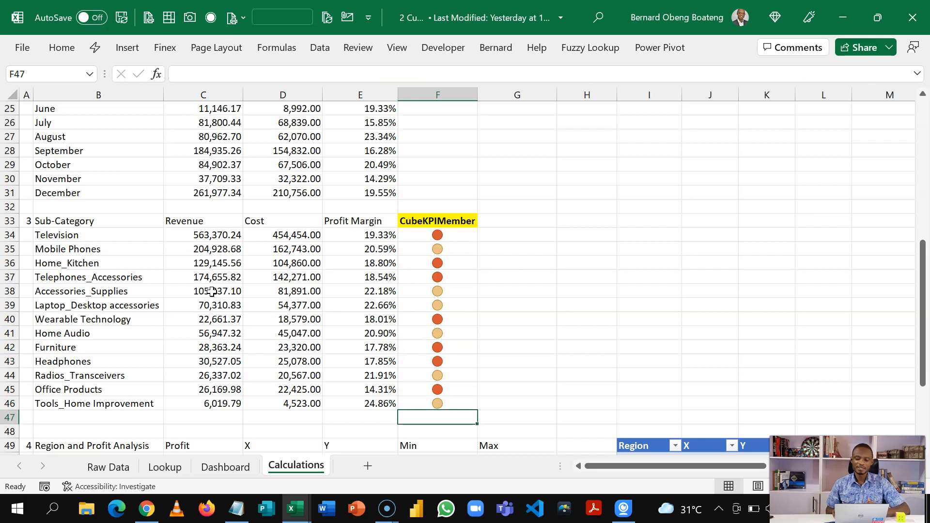
pyautogui.scroll(-3)
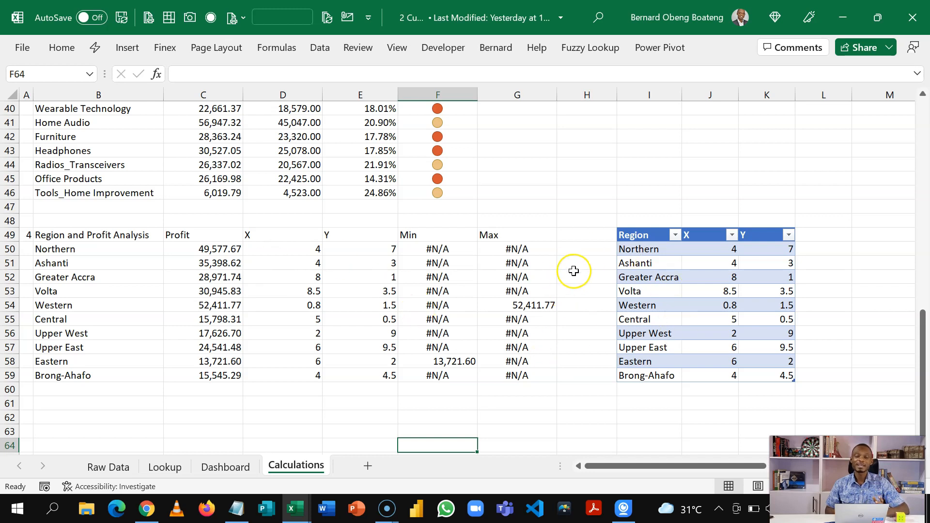
pyautogui.click(225, 467)
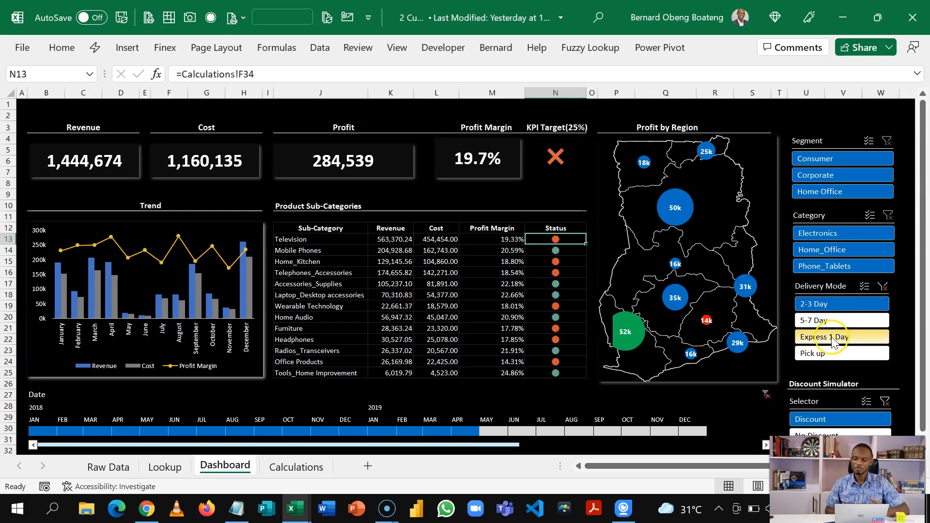
# Step: Select 5-7 Day in the Delivery Mode slicer, giving 969,576 revenue and 20.4% margin
pyautogui.click(841, 320)
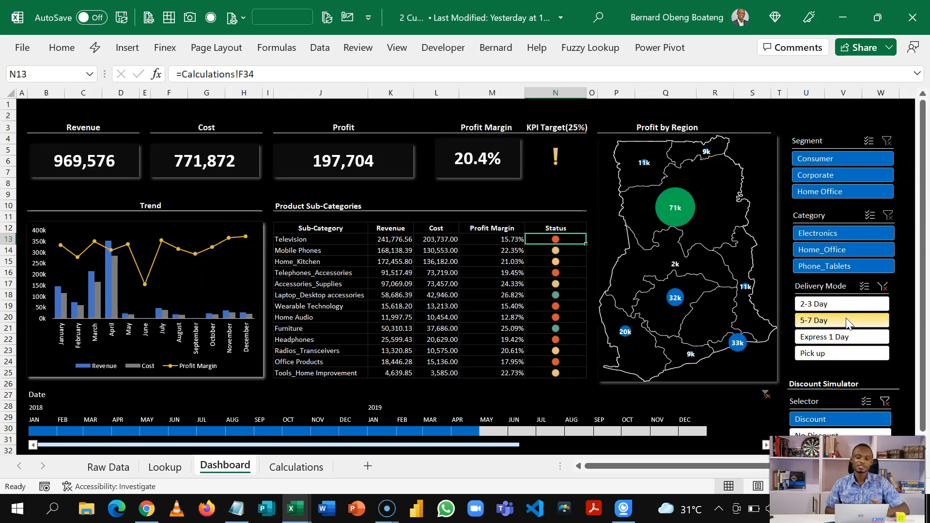